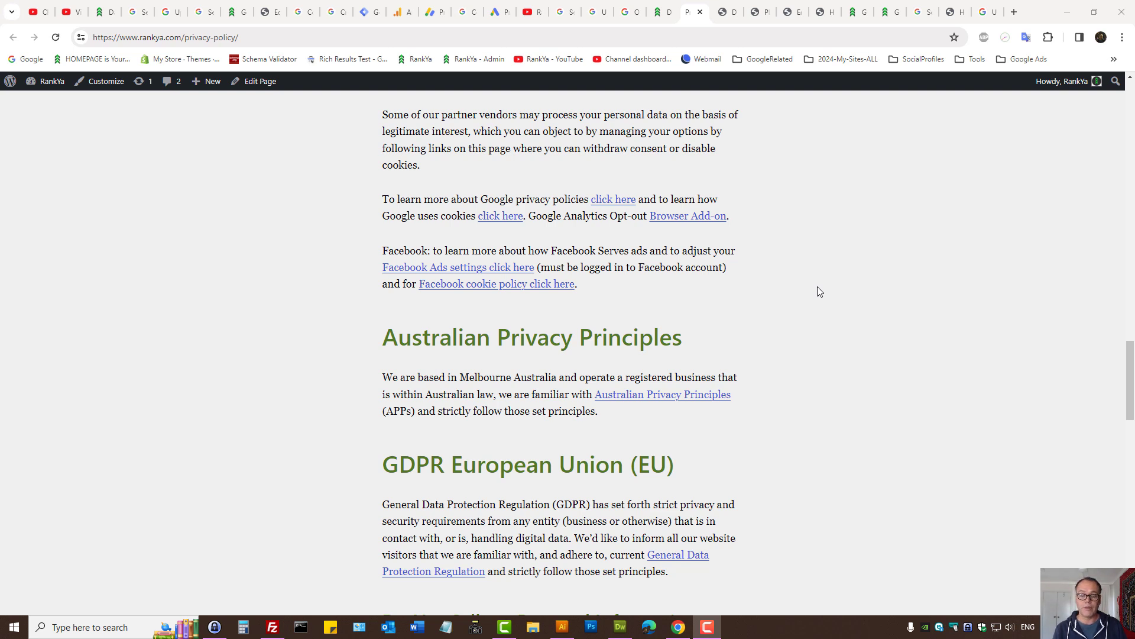
mouse_move(802, 292)
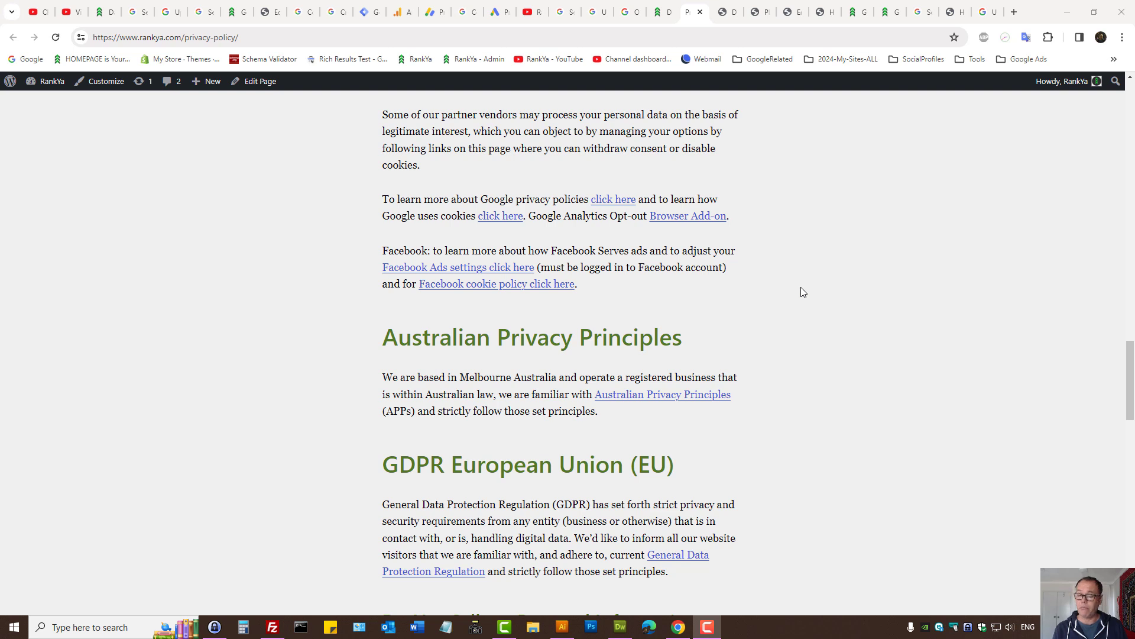
mouse_move(719, 329)
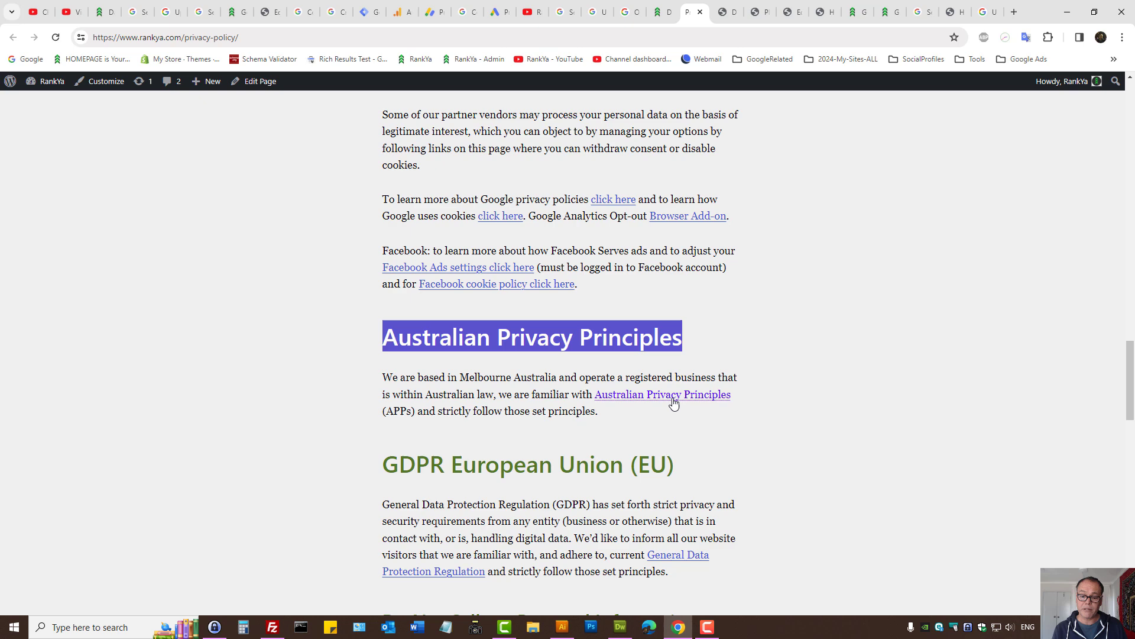
Step: Follow the privacy policy's Australian Privacy Principles link to the OAIC guidelines page
click(661, 393)
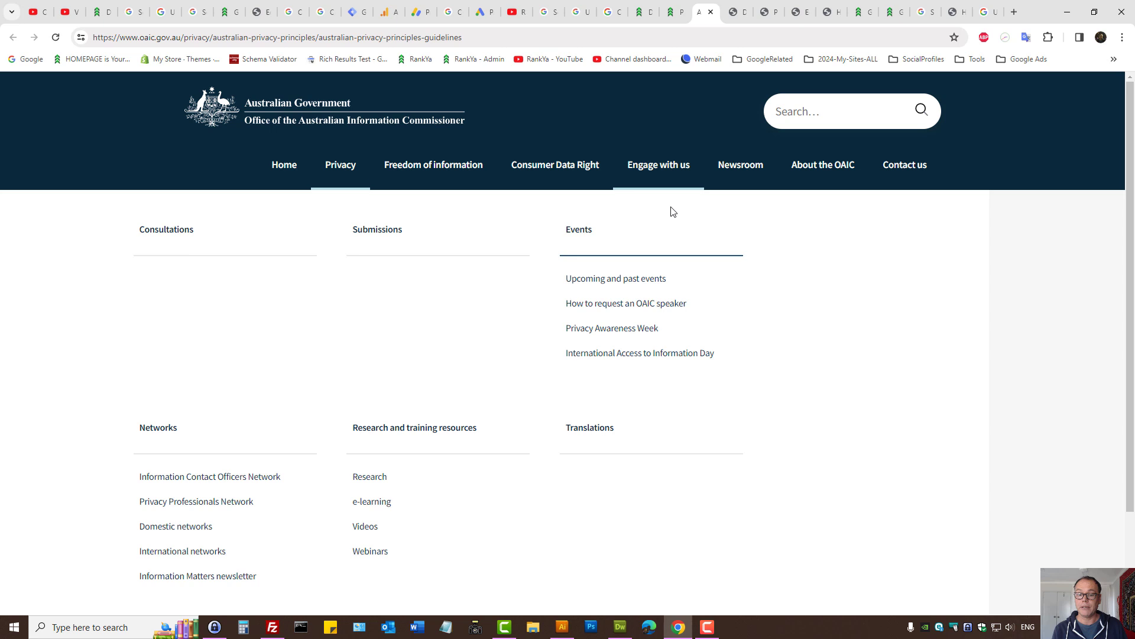
Step: Show the consent mode v2 section and highlight the ad_user_data and ad_personalization parameters
click(925, 12)
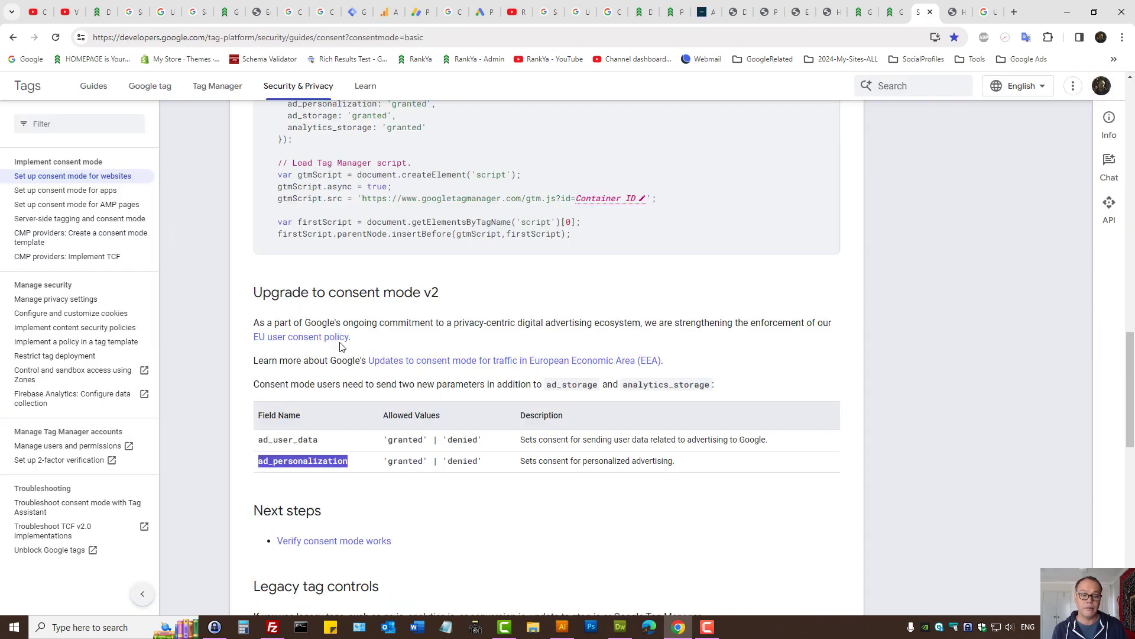
mouse_move(340, 305)
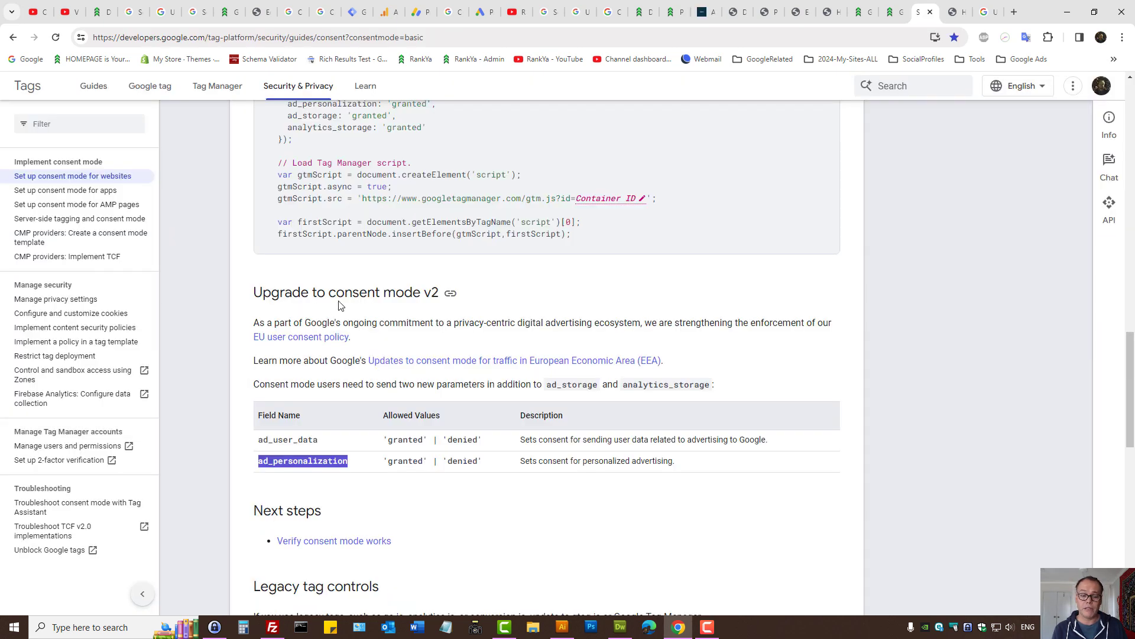
mouse_move(360, 297)
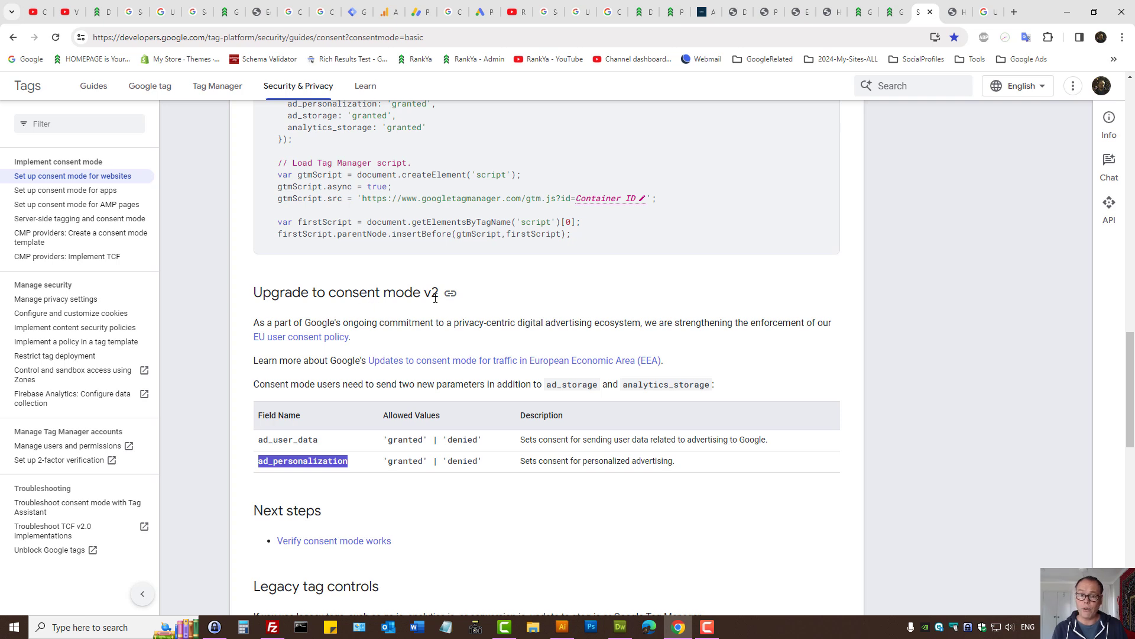
mouse_move(551, 340)
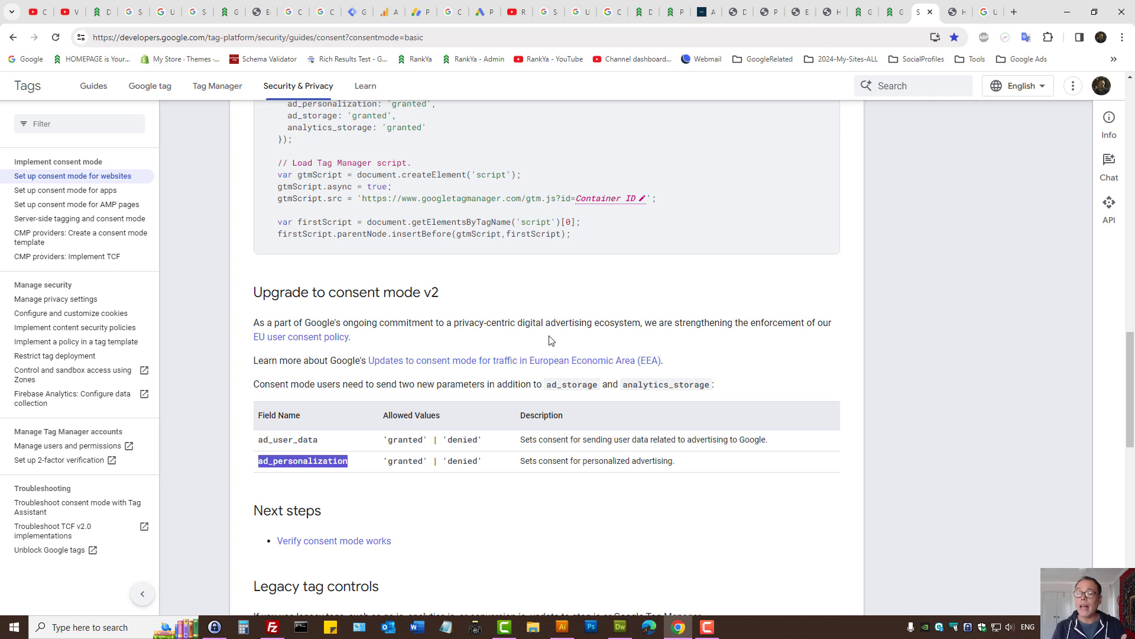
mouse_move(577, 433)
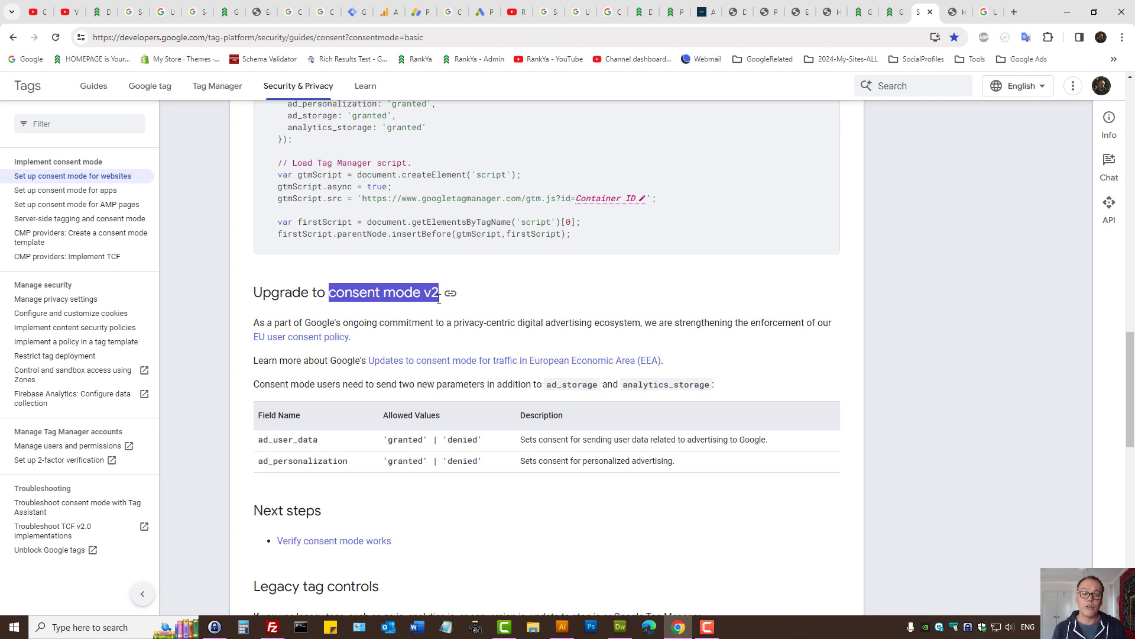
mouse_move(476, 457)
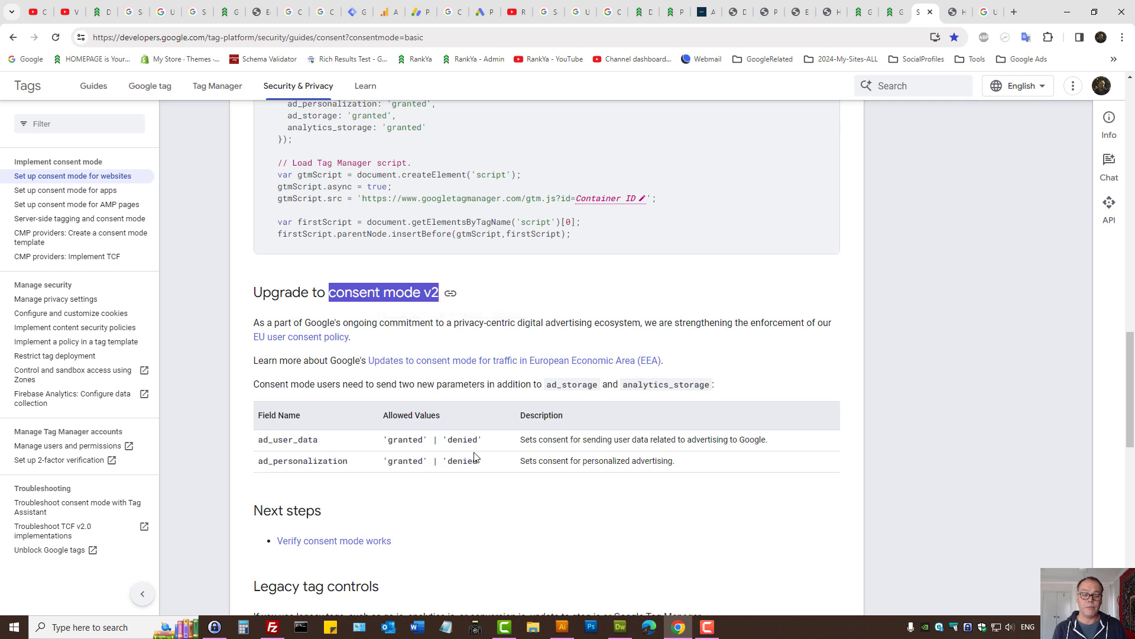
double_click(286, 440)
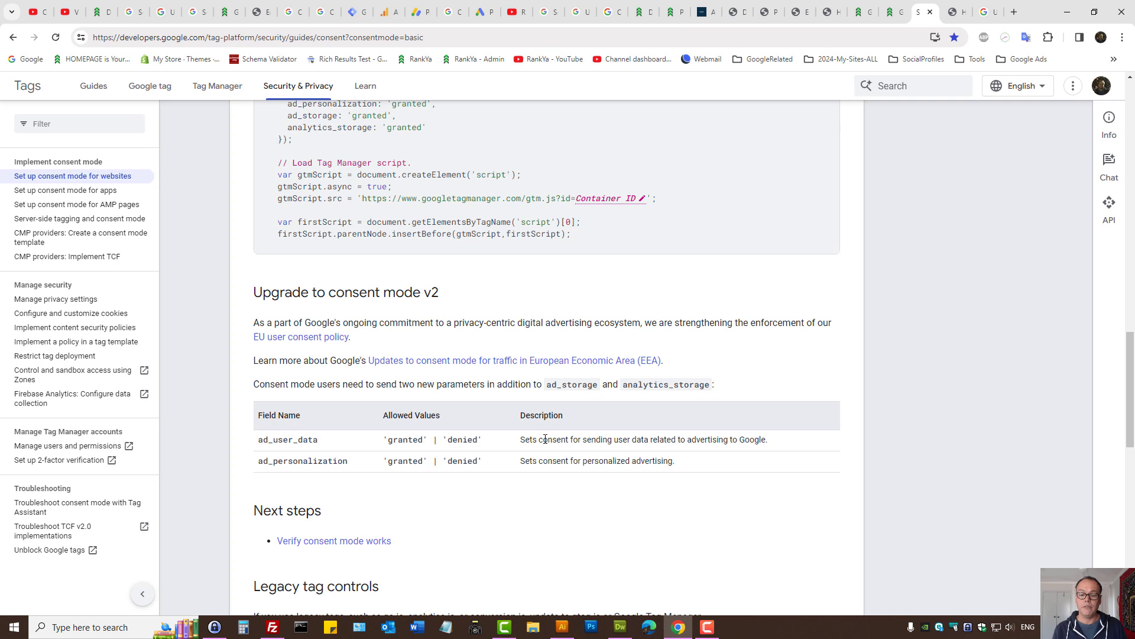
double_click(287, 439)
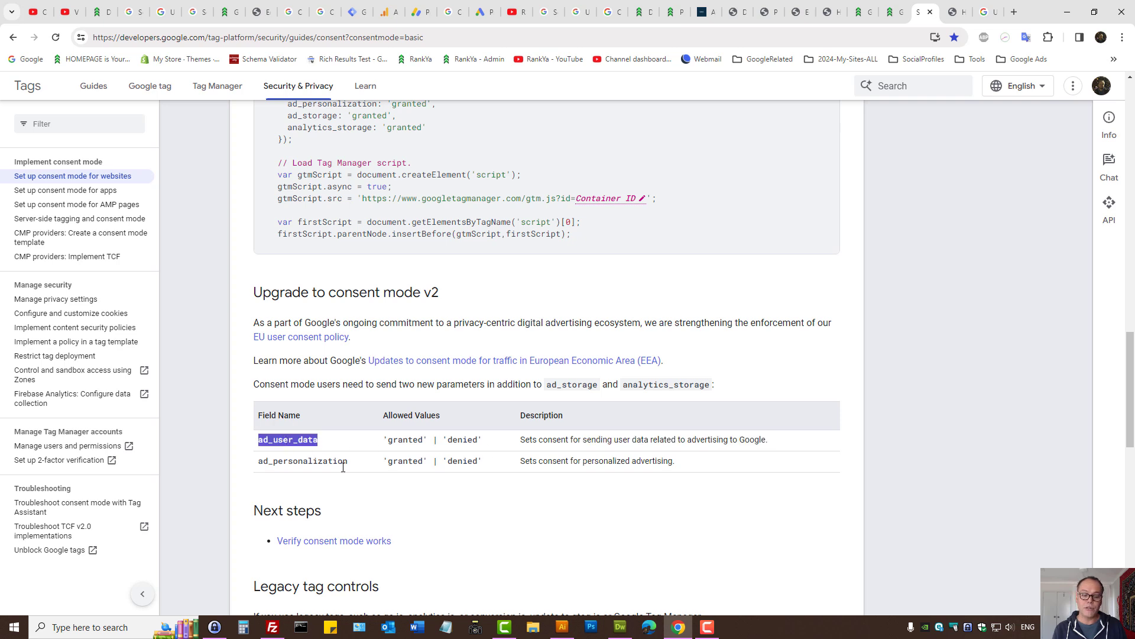
double_click(302, 461)
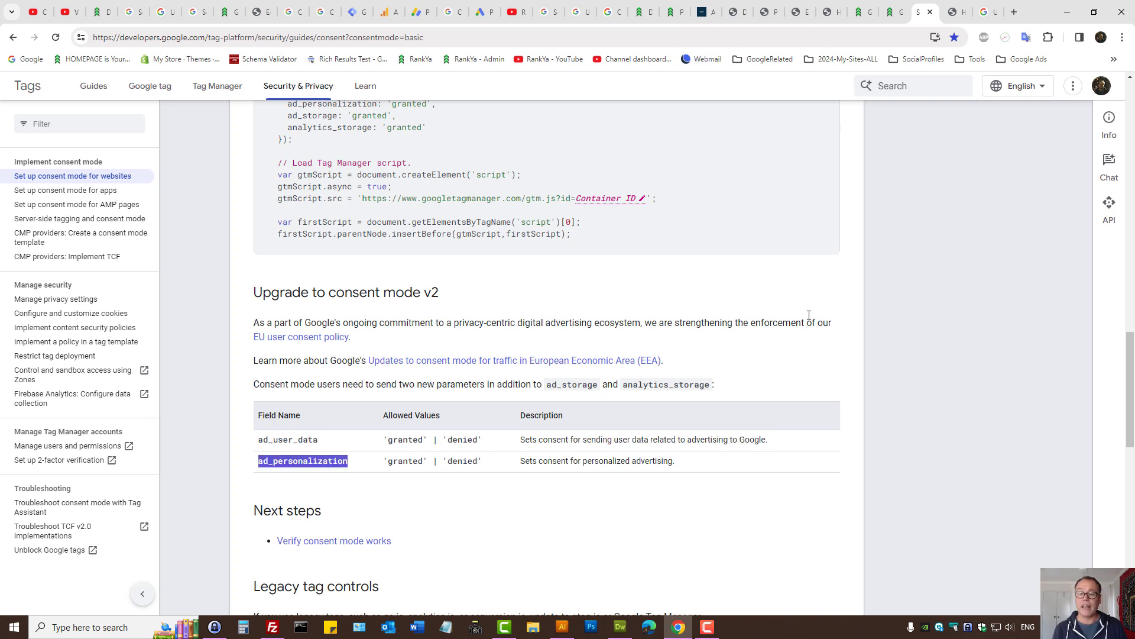
mouse_move(848, 178)
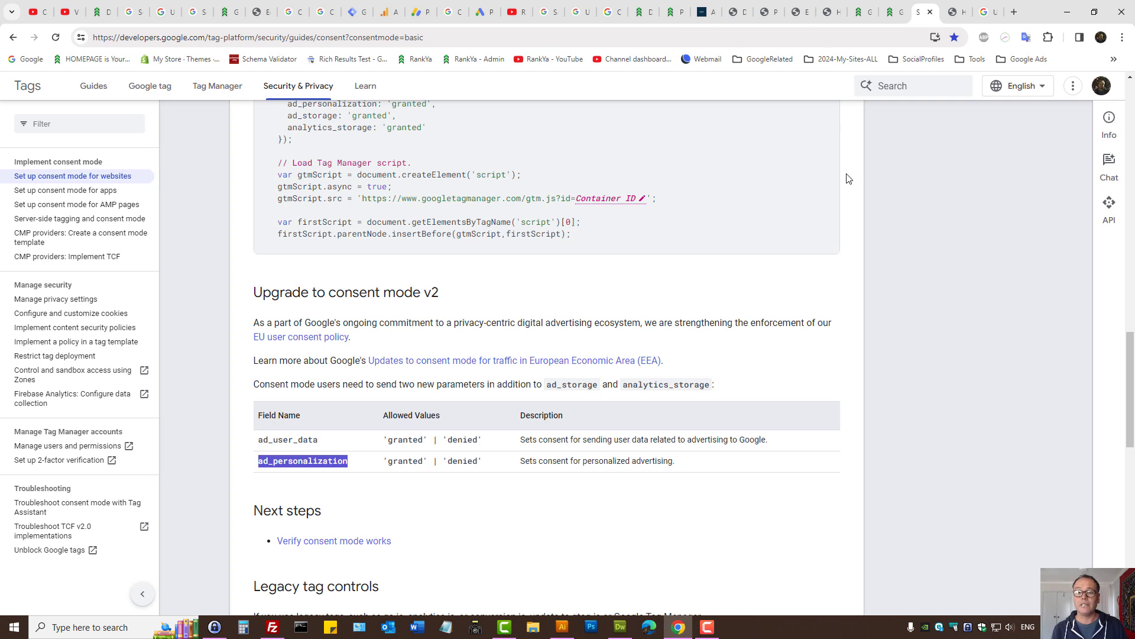
mouse_move(829, 158)
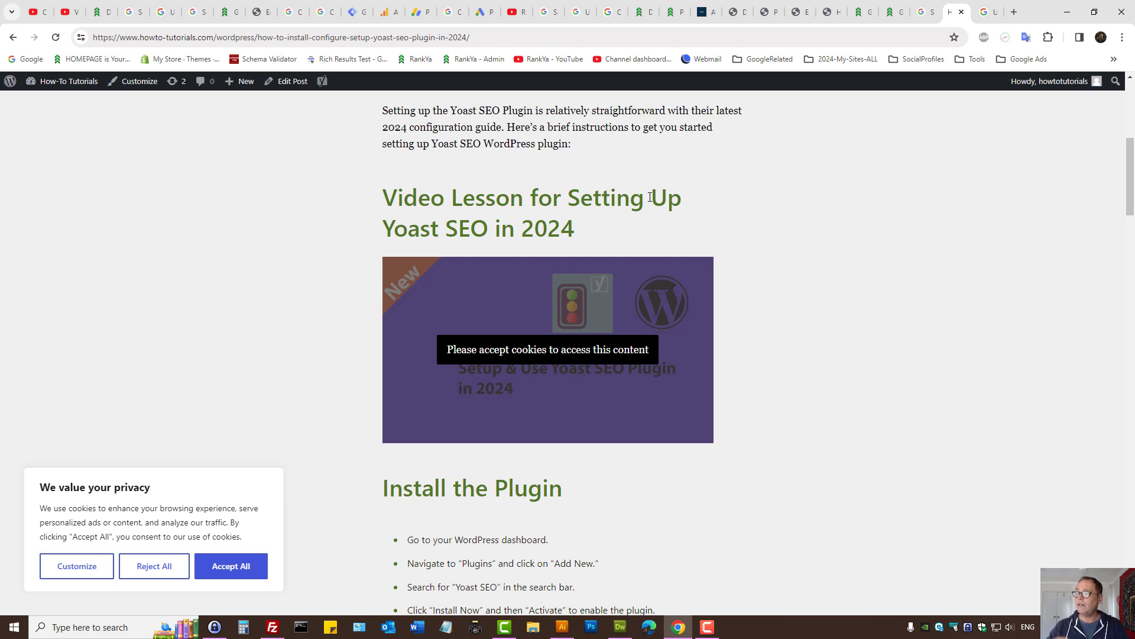
mouse_move(18, 71)
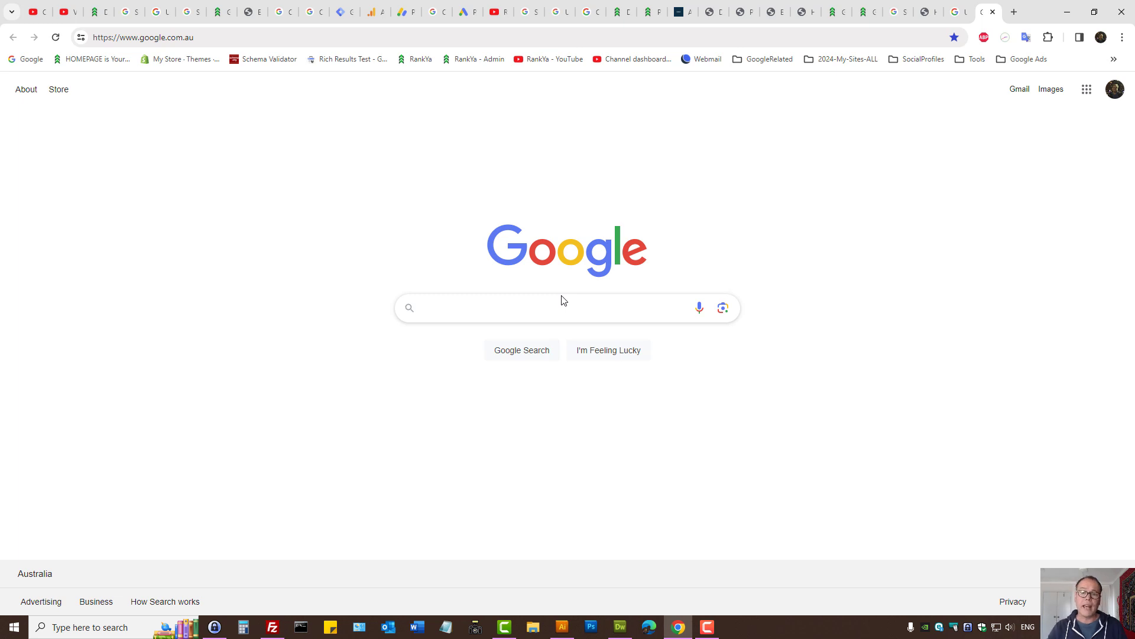
click(567, 307)
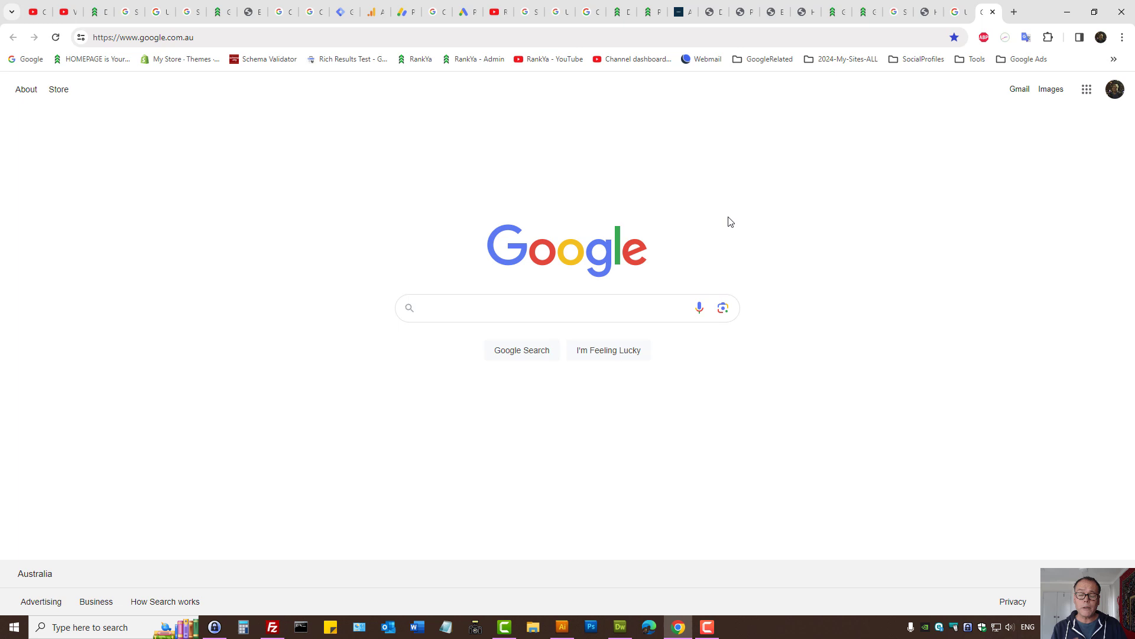
click(551, 307)
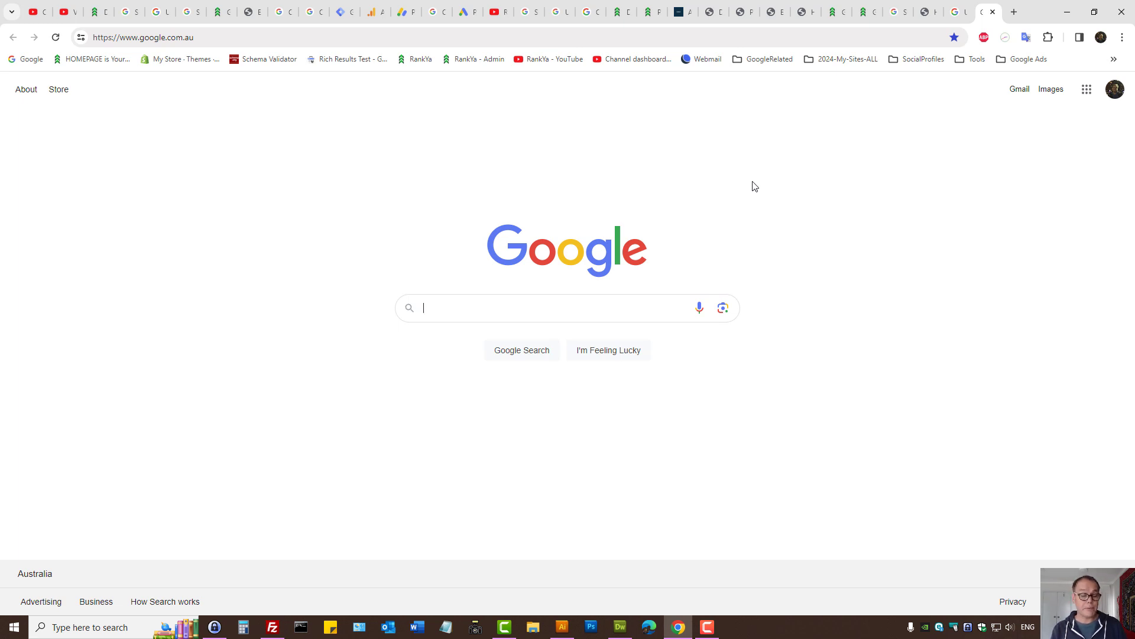
mouse_move(897, 12)
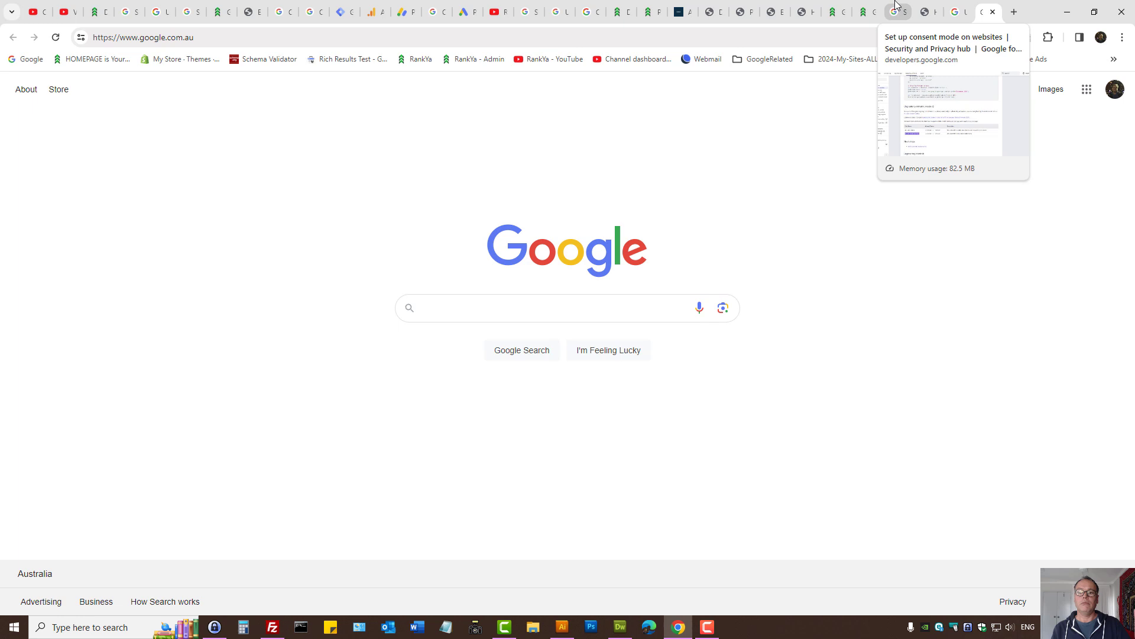
Step: Return to the consent mode setup guide at its v2 parameters section
click(896, 13)
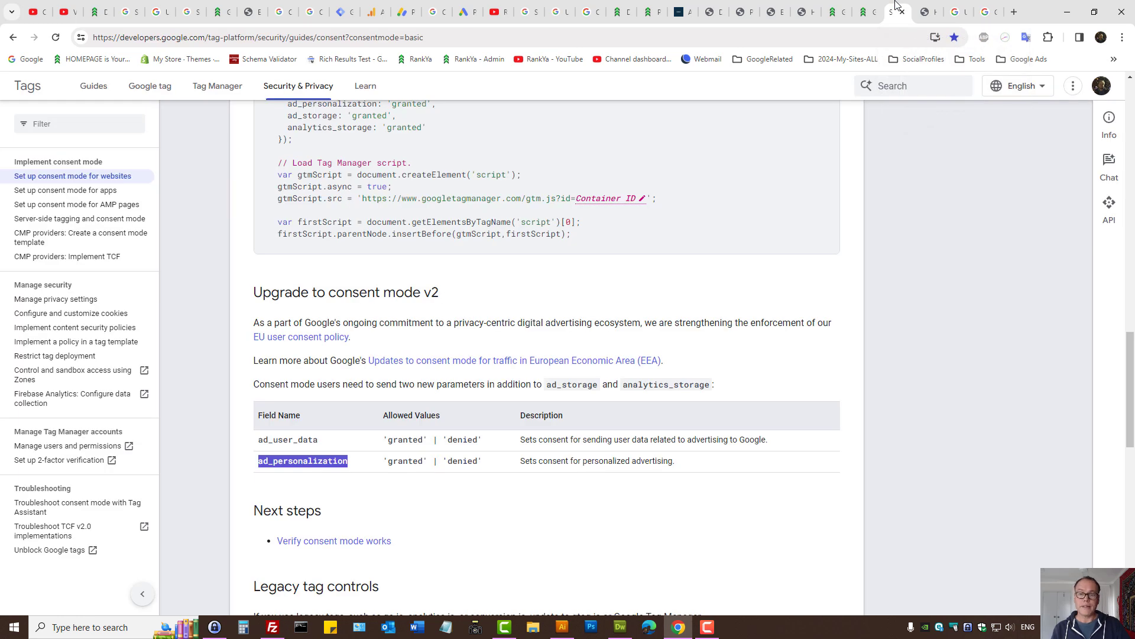
mouse_move(694, 249)
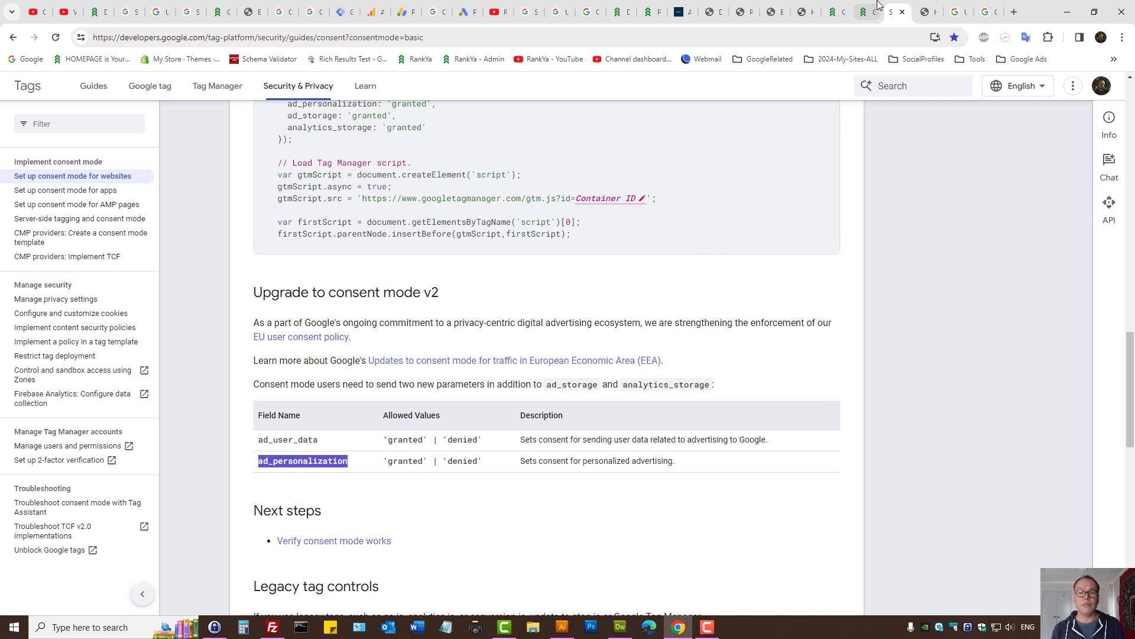
Step: Show the RankYa homepage scrolled to the 'Follow RankYa on YouTube' section
click(836, 12)
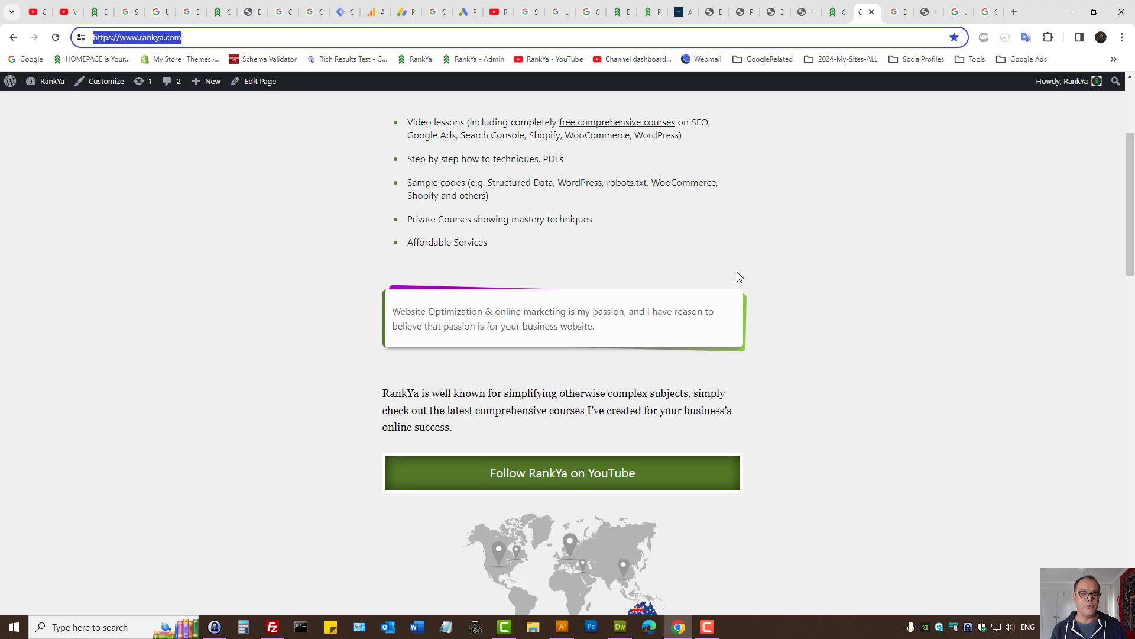
scroll(down, 3)
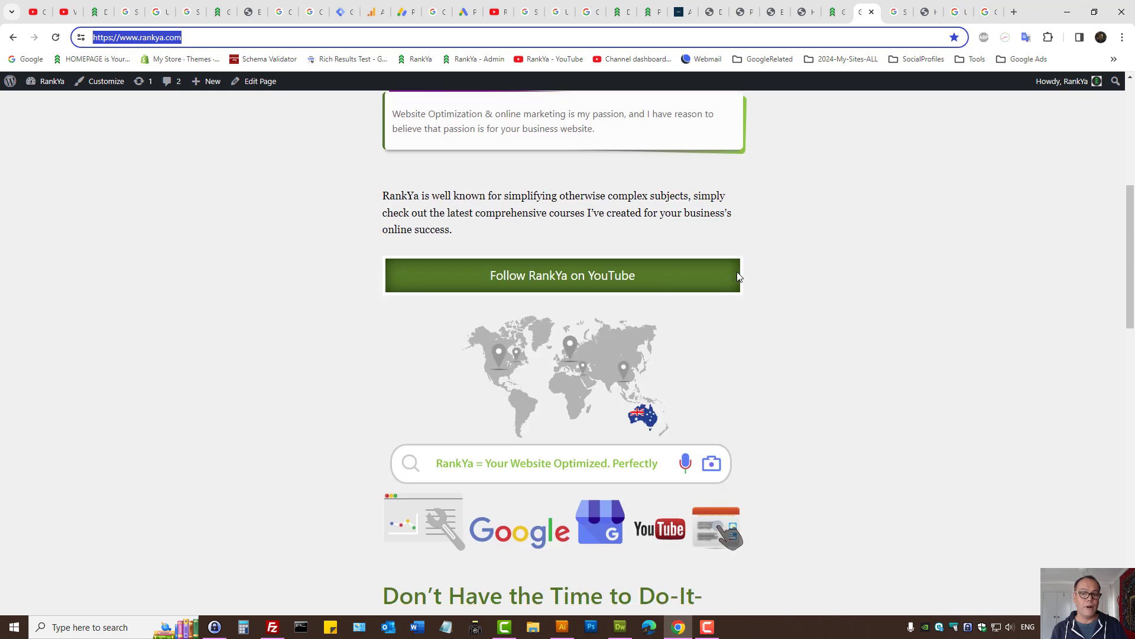
mouse_move(787, 259)
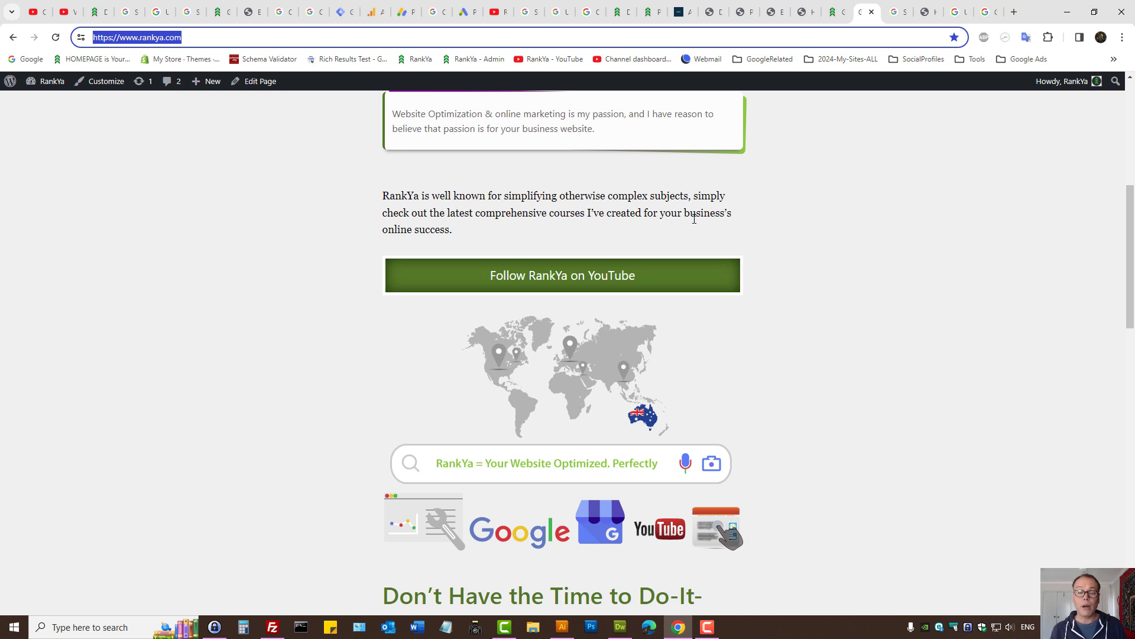
mouse_move(564, 216)
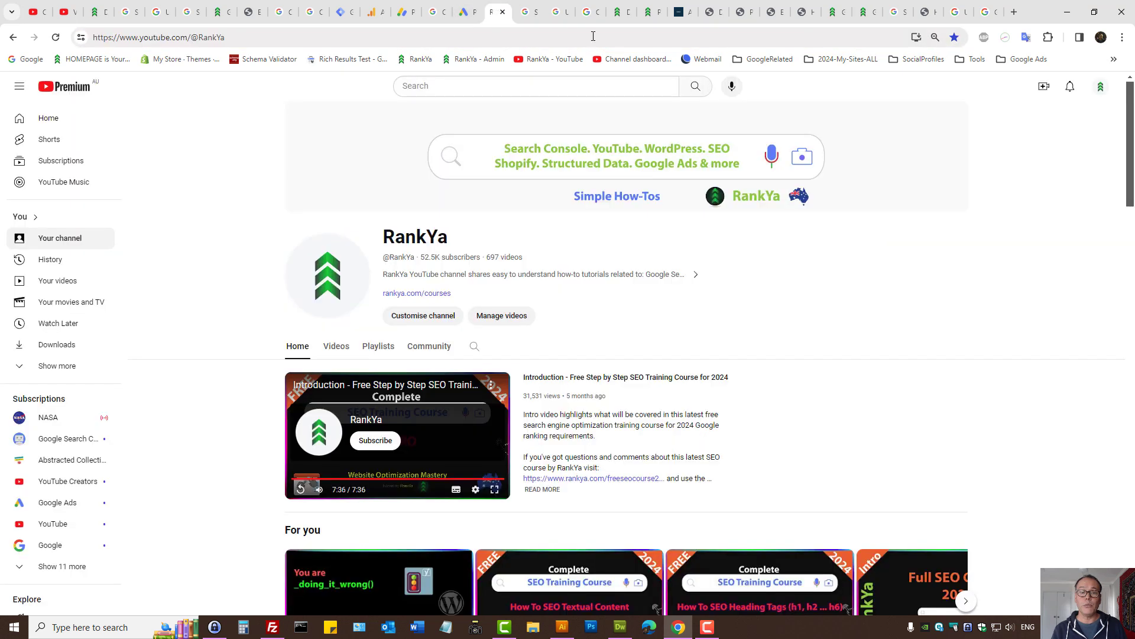
mouse_move(688, 316)
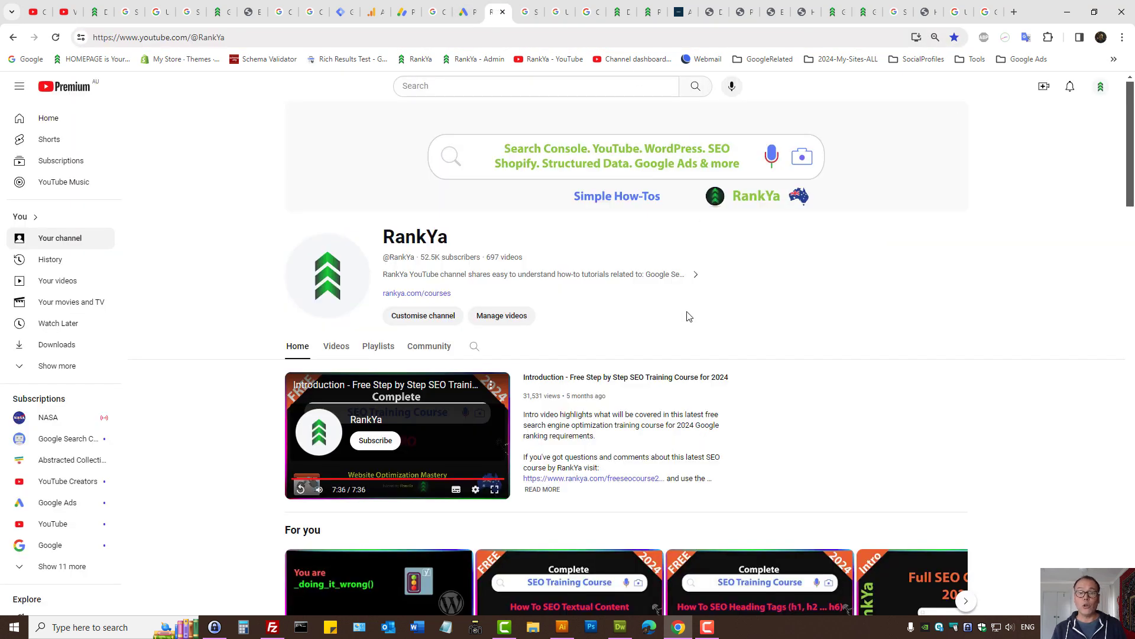
mouse_move(743, 336)
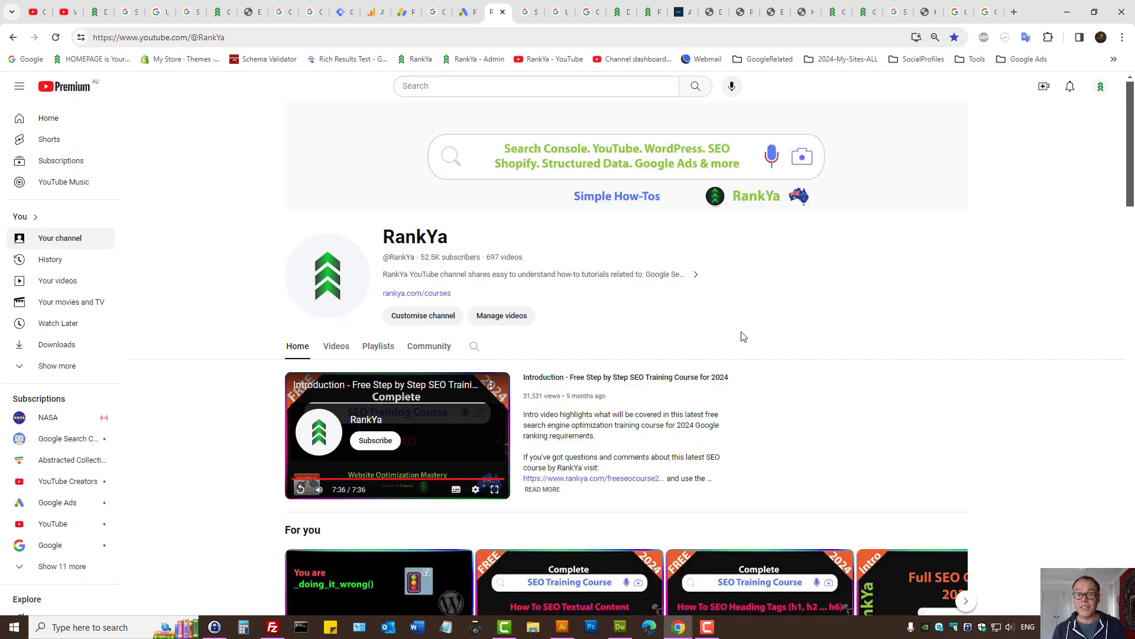